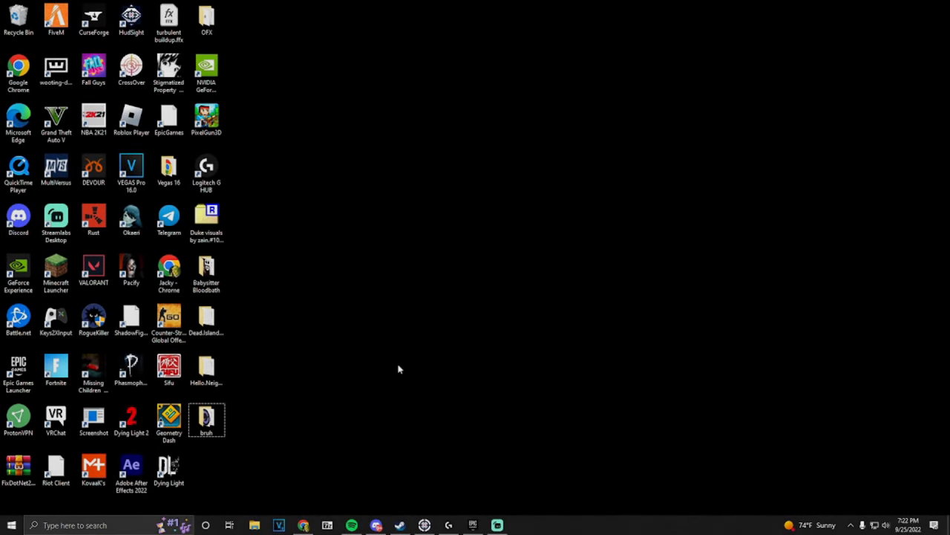
{"action": "mouse_move", "coordinate": [328, 387]}
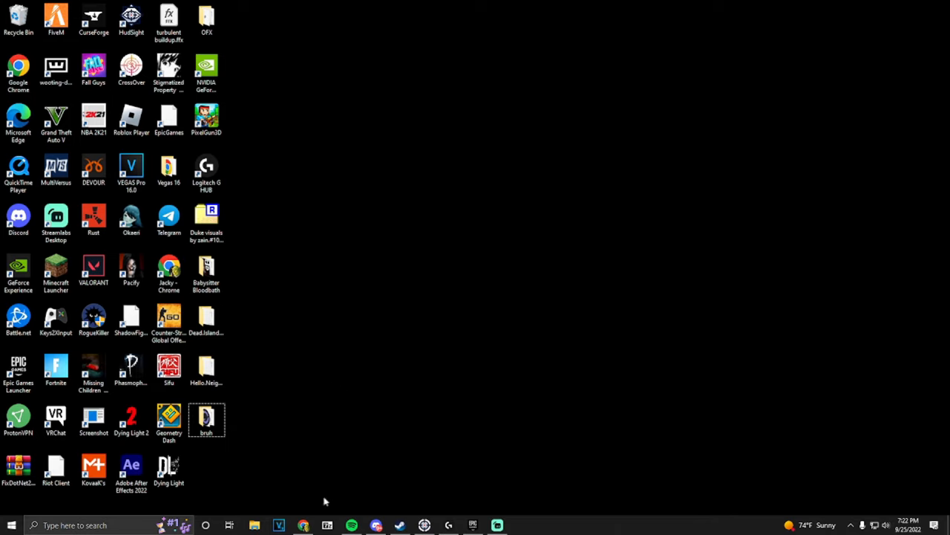
{"action": "mouse_move", "coordinate": [280, 472]}
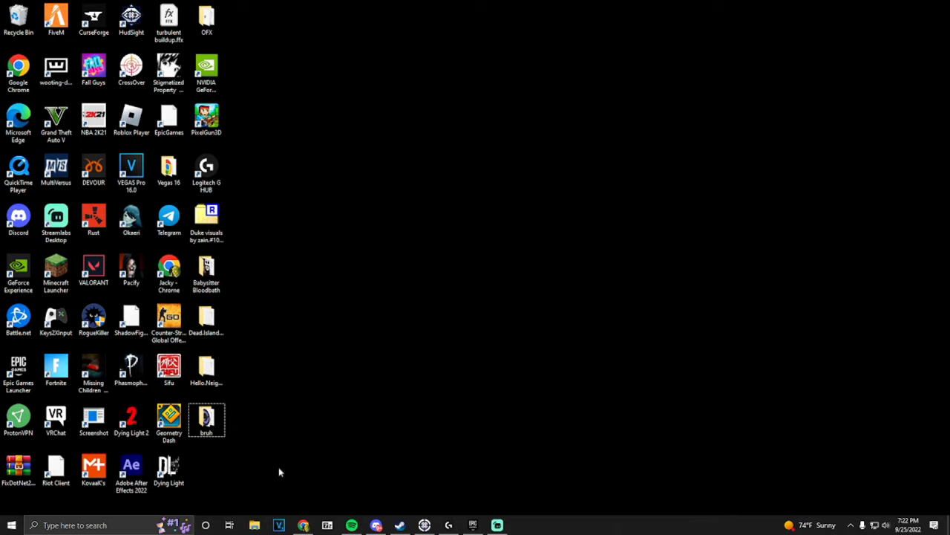
Step: Launch FiveM to reproduce the dxgi.dll+368C3 crash, then close the report after upload
{"action": "left_click", "coordinate": [56, 273]}
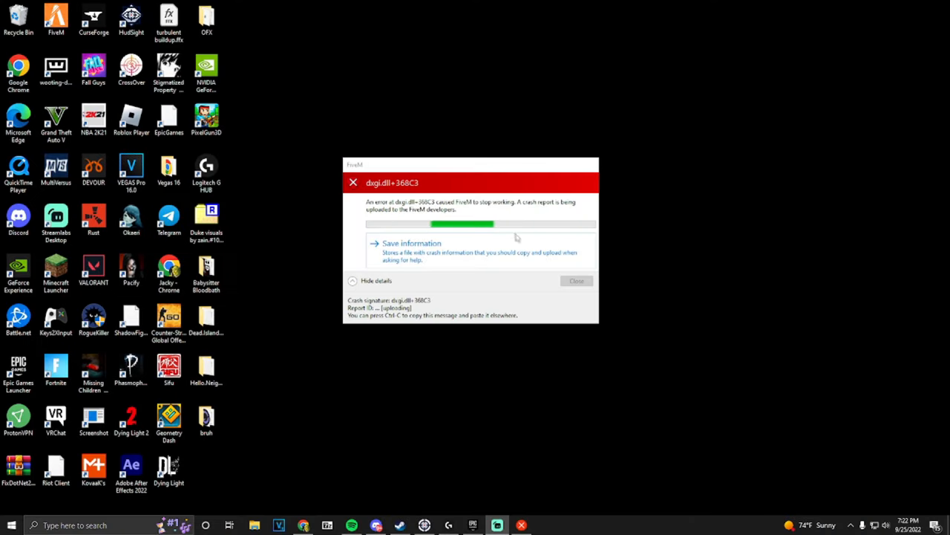
{"action": "left_click_drag", "start_coordinate": [470, 164], "coordinate": [425, 132]}
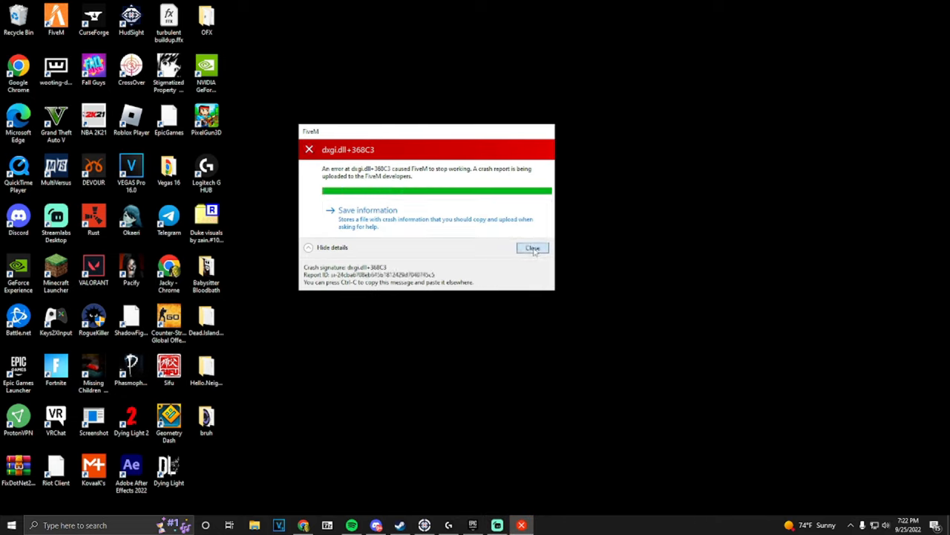
{"action": "left_click", "coordinate": [533, 247]}
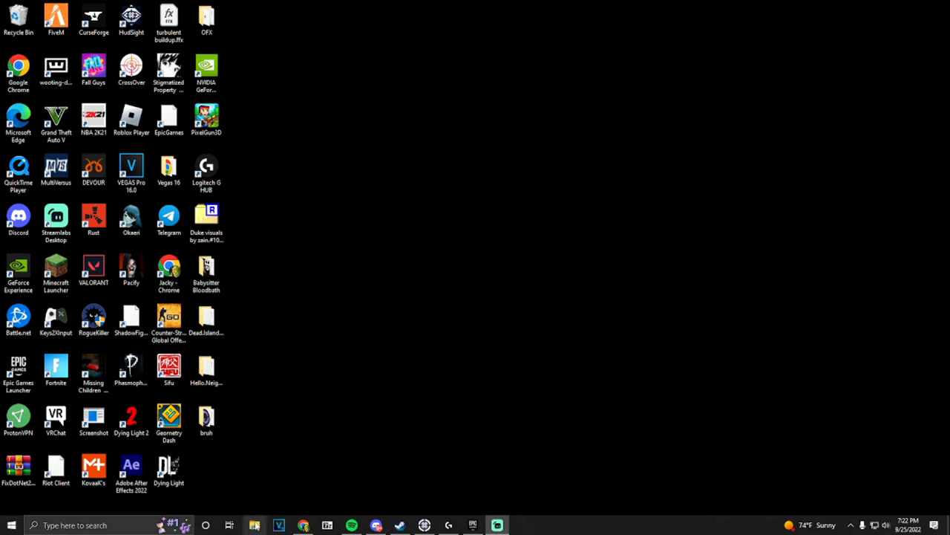
Step: Browse File Explorer to D:\SteamLibrary\steamapps\common\Grand Theft Auto V
{"action": "left_click", "coordinate": [255, 525]}
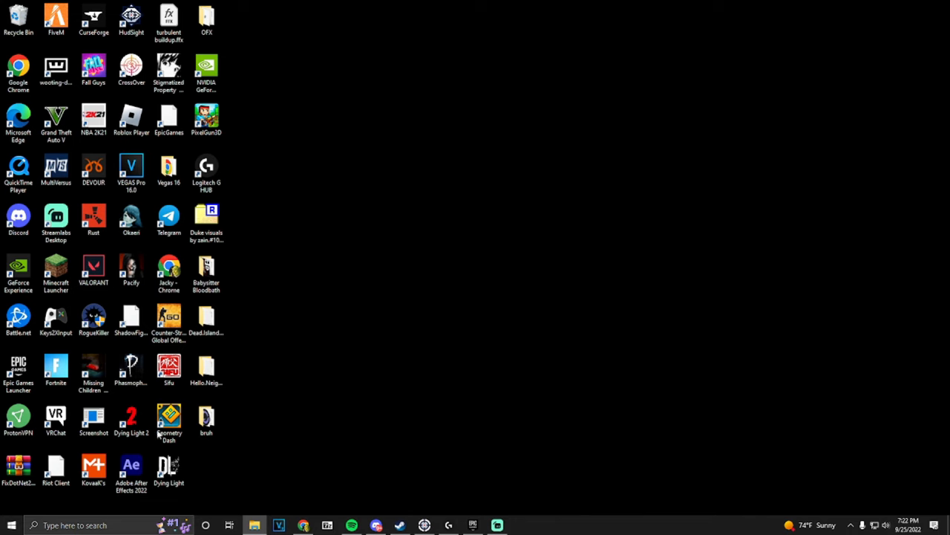
{"action": "left_click", "coordinate": [206, 419]}
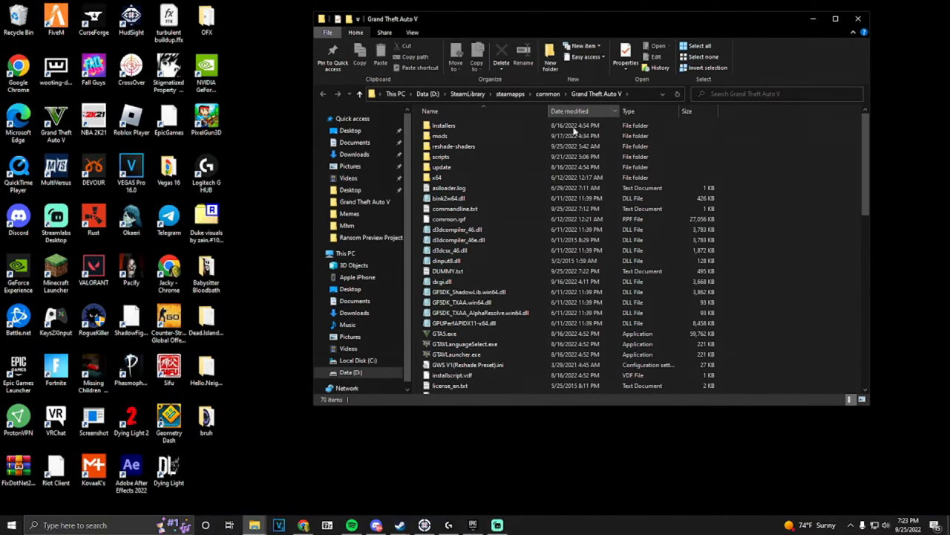
Step: Paste the downloaded dxgi.dll into the Grand Theft Auto V folder, replacing the existing file
{"action": "left_click", "coordinate": [468, 291]}
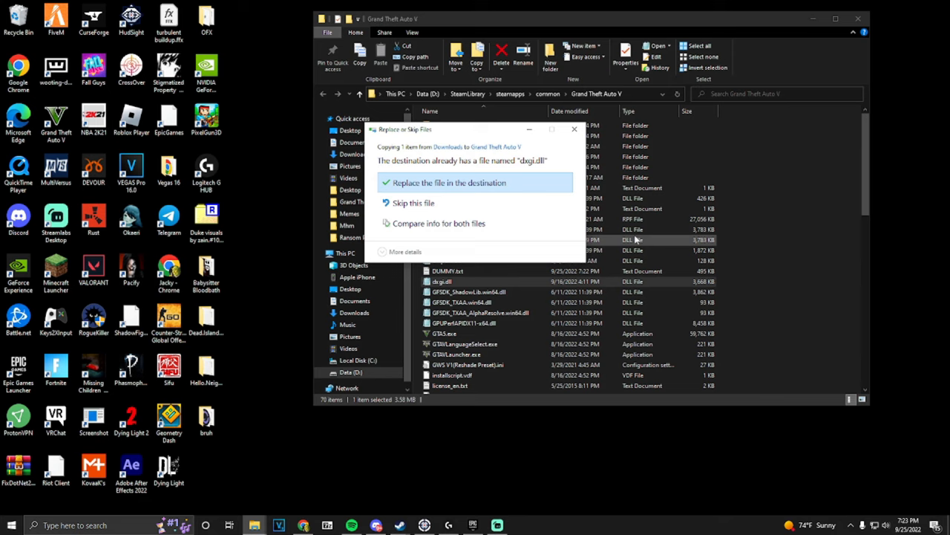
{"action": "left_click", "coordinate": [448, 183]}
{"action": "type", "text": "f"}
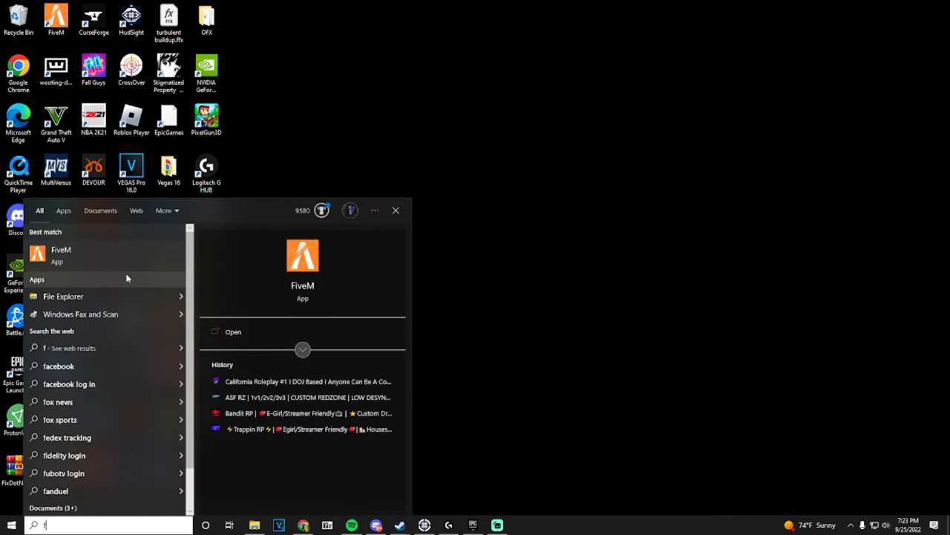
Step: Launch FiveM from the Start search results after the dxgi.dll fix
{"action": "left_click", "coordinate": [234, 331]}
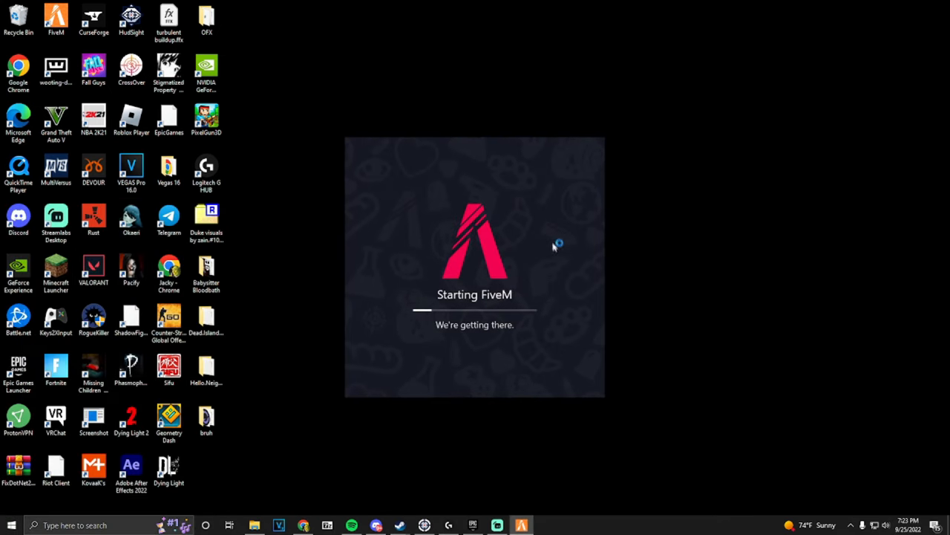
{"action": "mouse_move", "coordinate": [557, 252]}
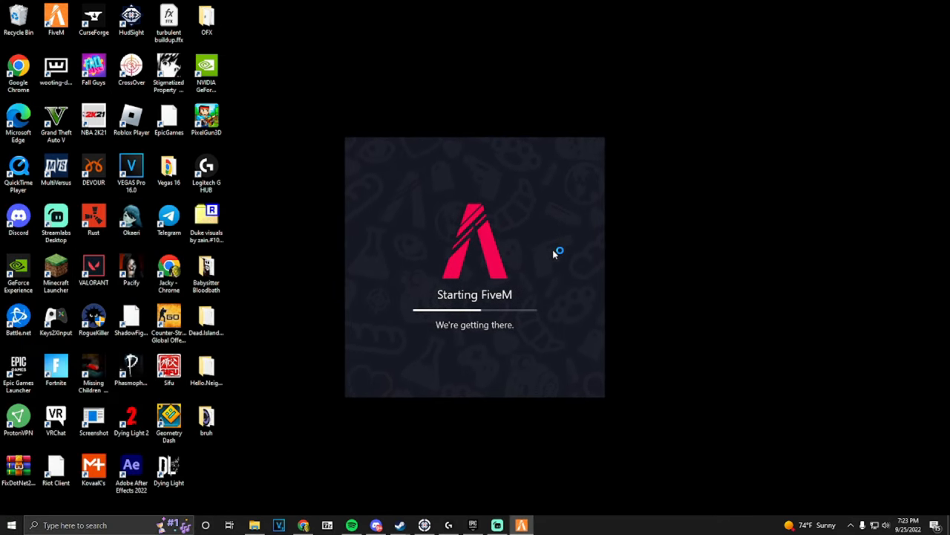
{"action": "mouse_move", "coordinate": [520, 227]}
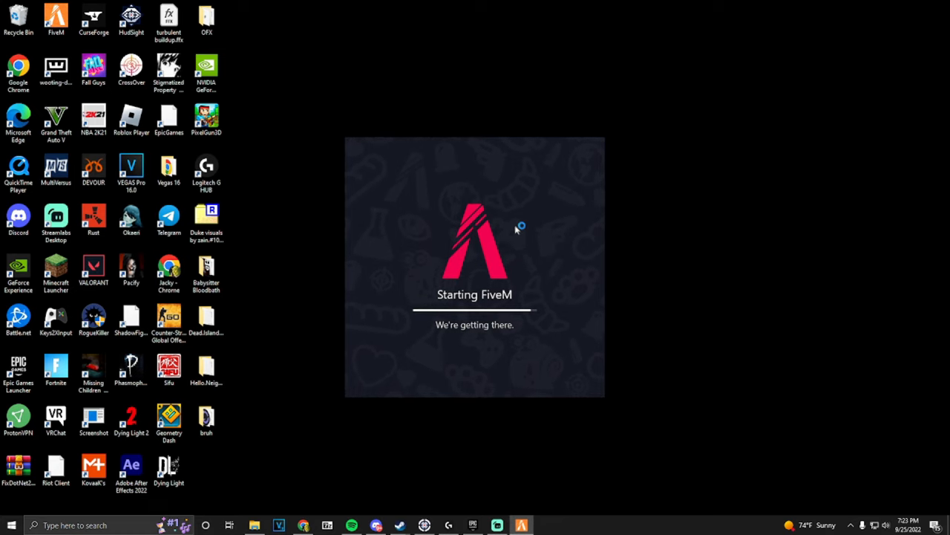